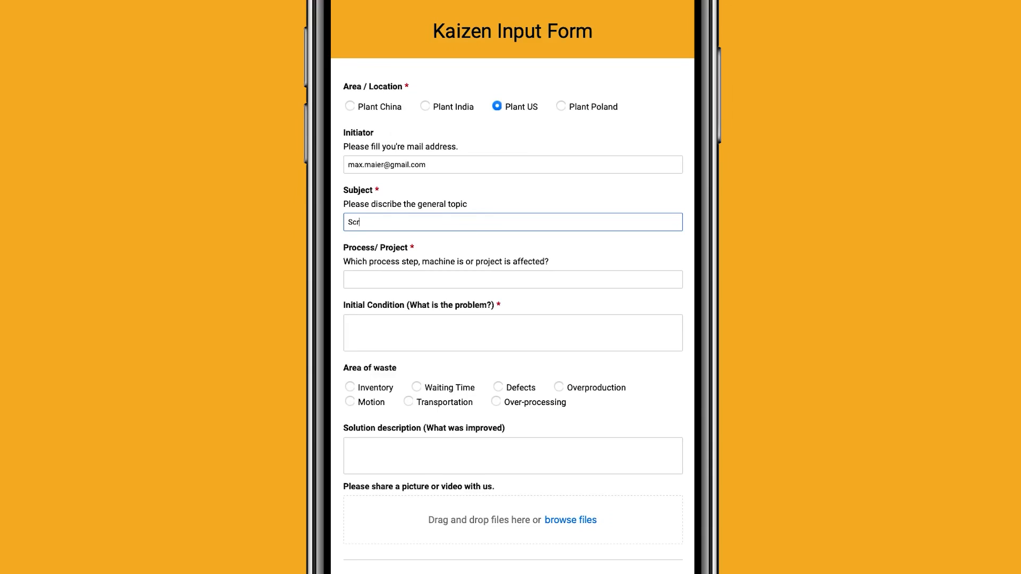
Submit the Kaizen form 'Scrap rate is above target' for Lathing machine C55, waste area Defects.
type("Scrap rate is above target")
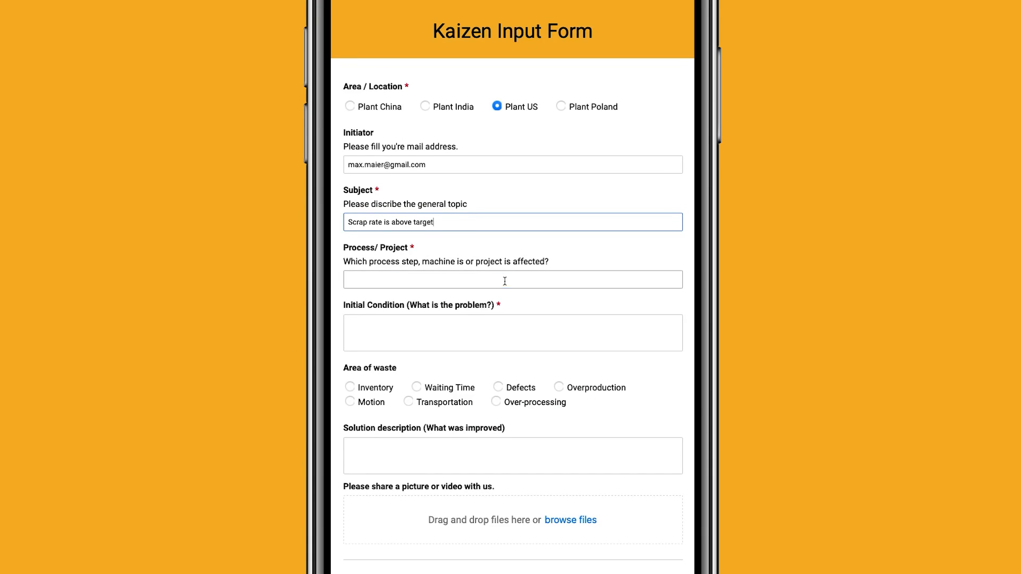
type("Lathing machine C55")
left_click(512, 333)
type("Scrape rate is continous above the target level , it seems the tolerances are too tight.")
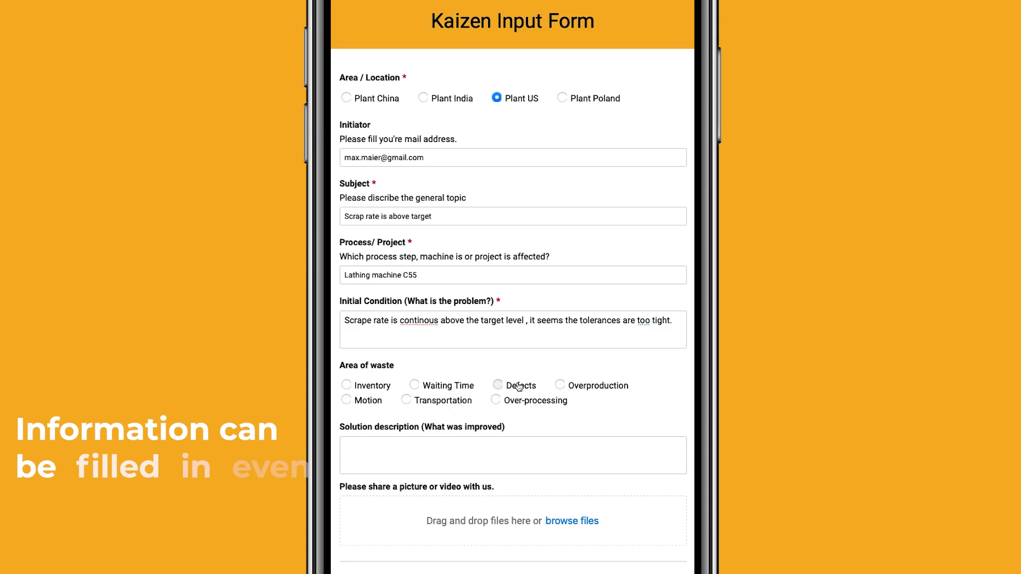
left_click(496, 385)
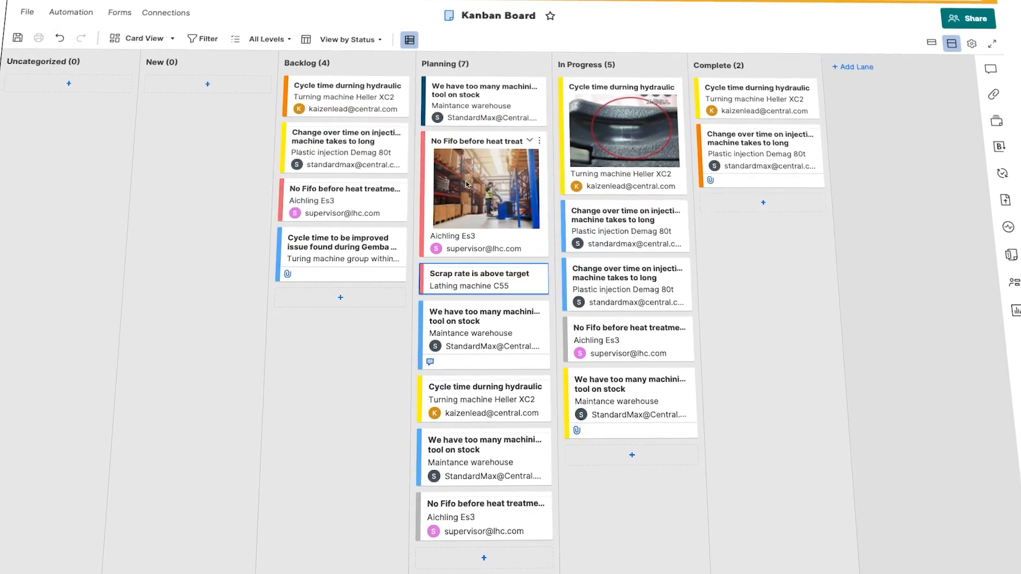
left_click(476, 142)
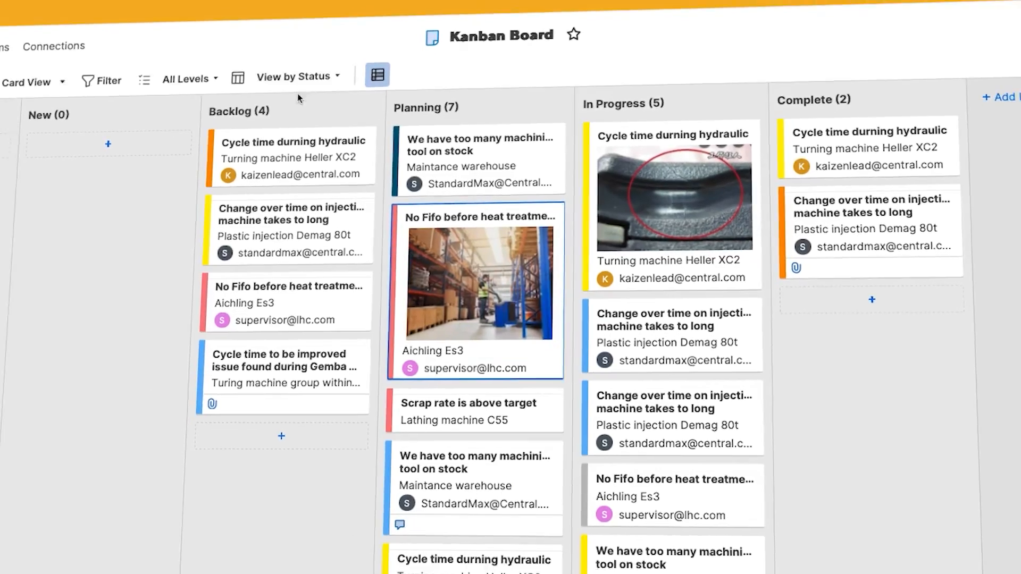
left_click(297, 76)
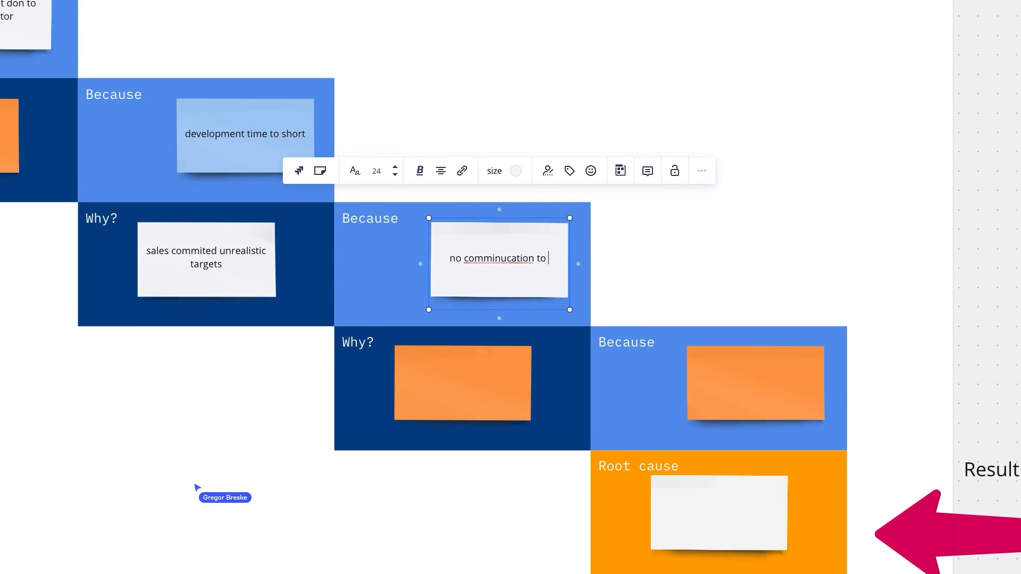
Fill the 5-Why notes with 'shopfloor', 'pr' and 'simultanious engineering' as root cause.
type("shopfloor")
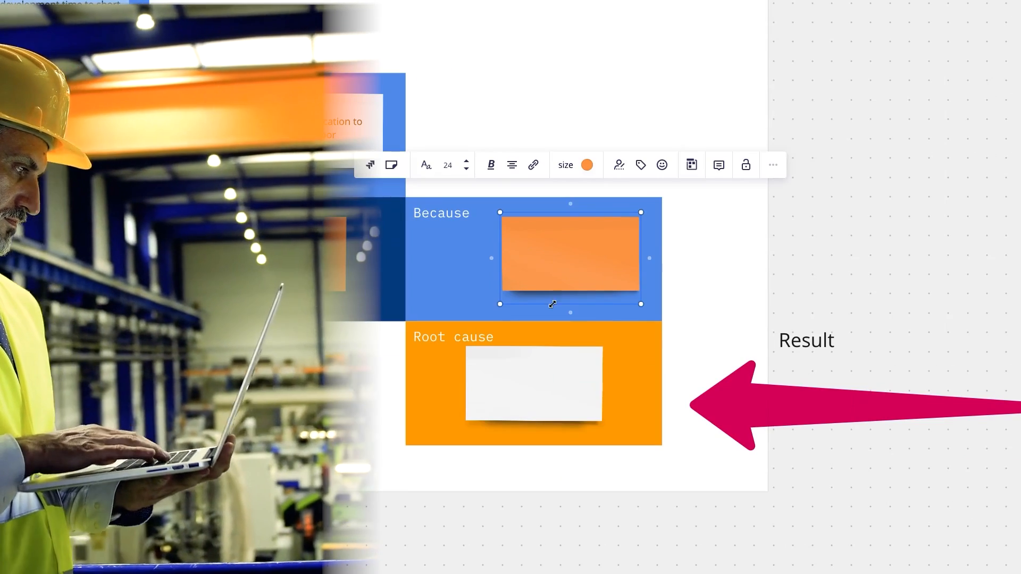
type("pr")
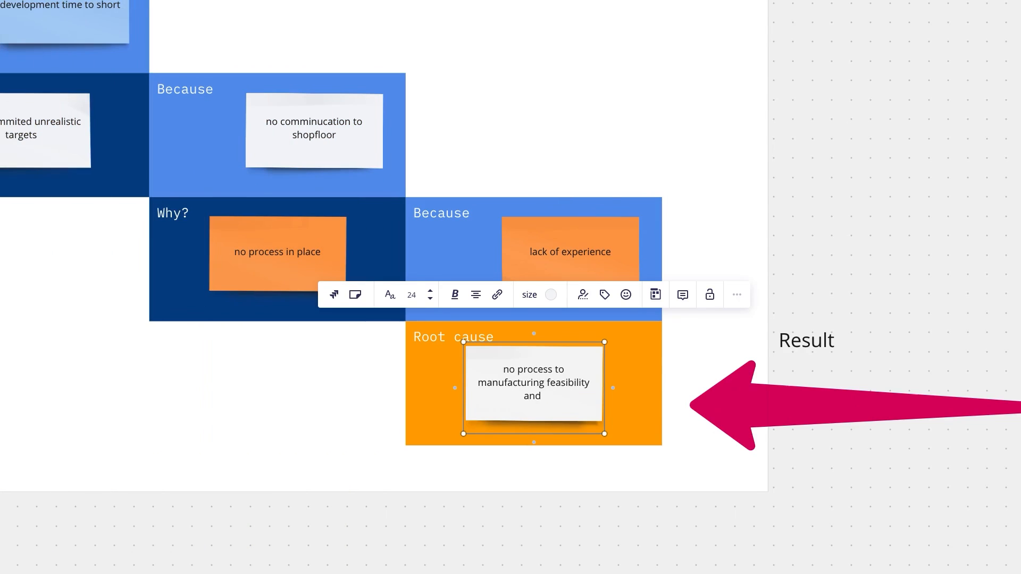
type("simultanious engineering")
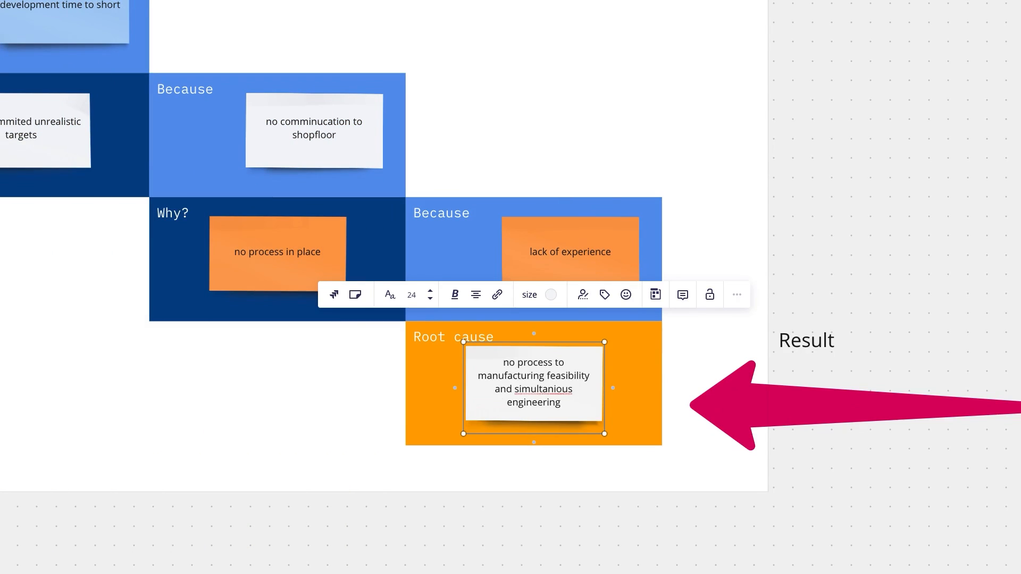
scroll("down", 3)
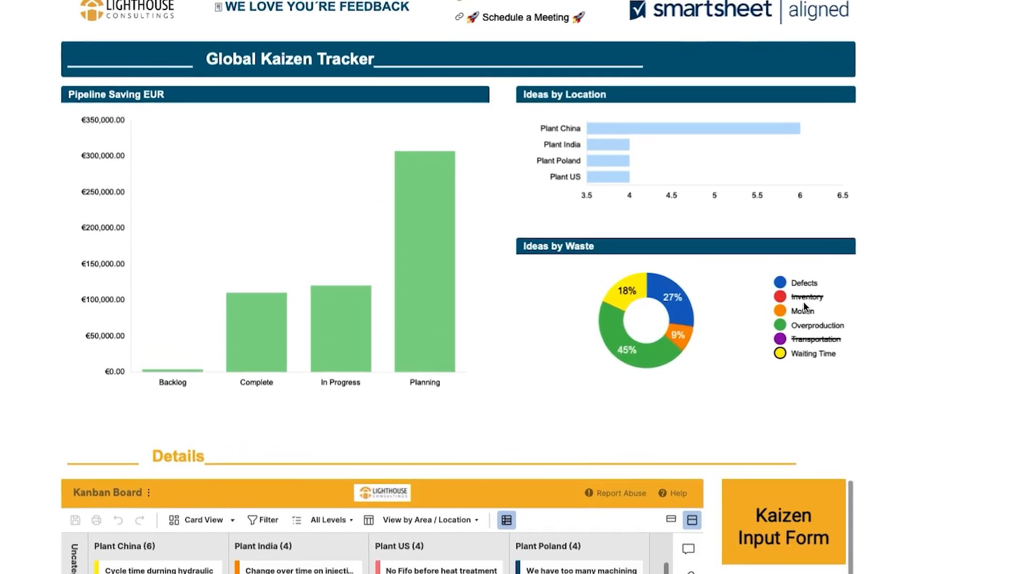
Move the 'We have too many machining tool on stock' card into In Progress.
scroll("down", 3)
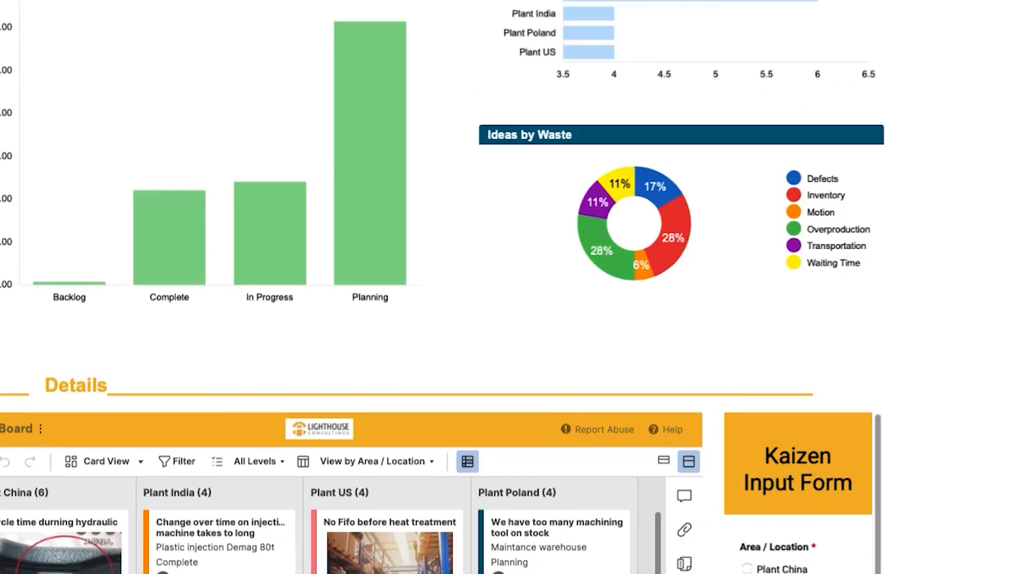
scroll("down", 3)
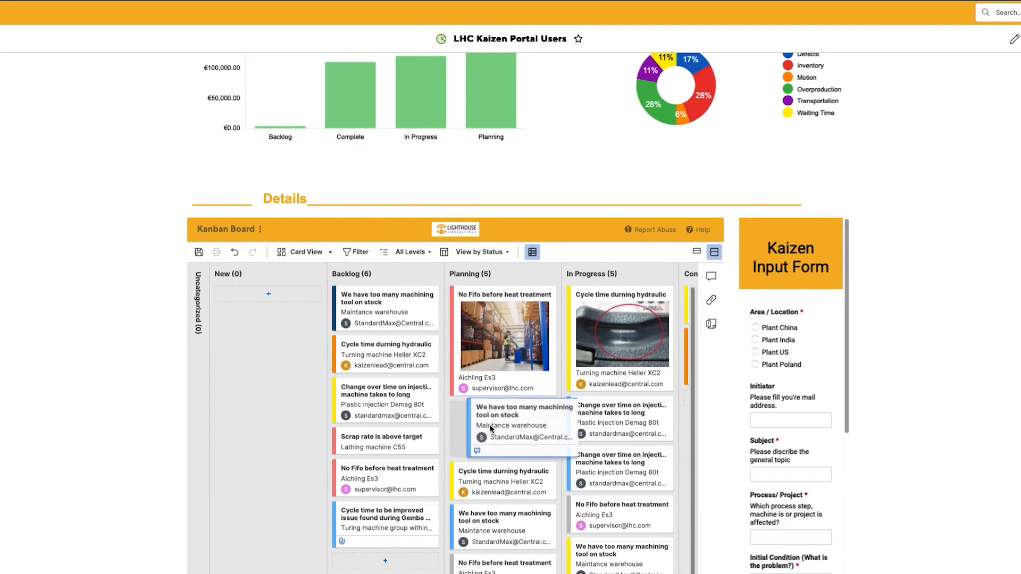
left_click(754, 327)
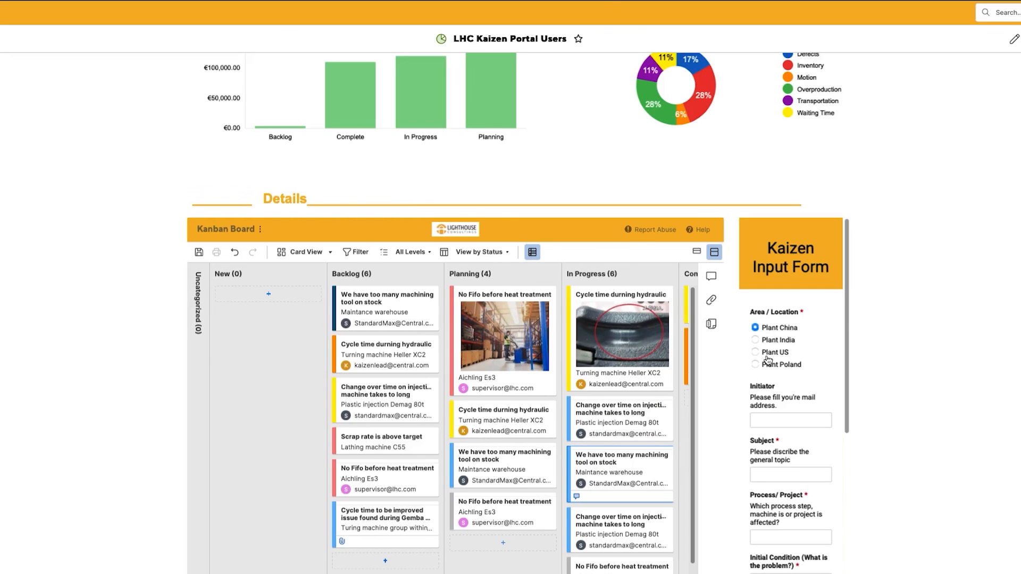